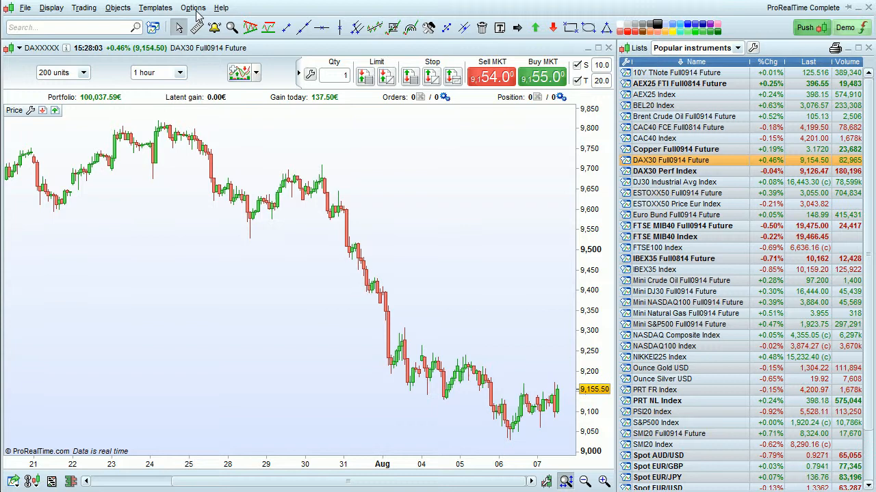
Reach Trading options from the Options menu
left_click(193, 9)
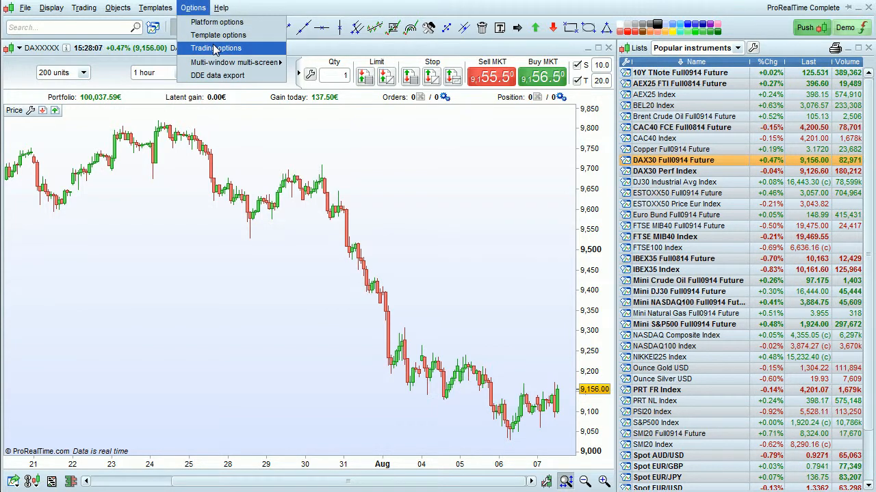
left_click(219, 48)
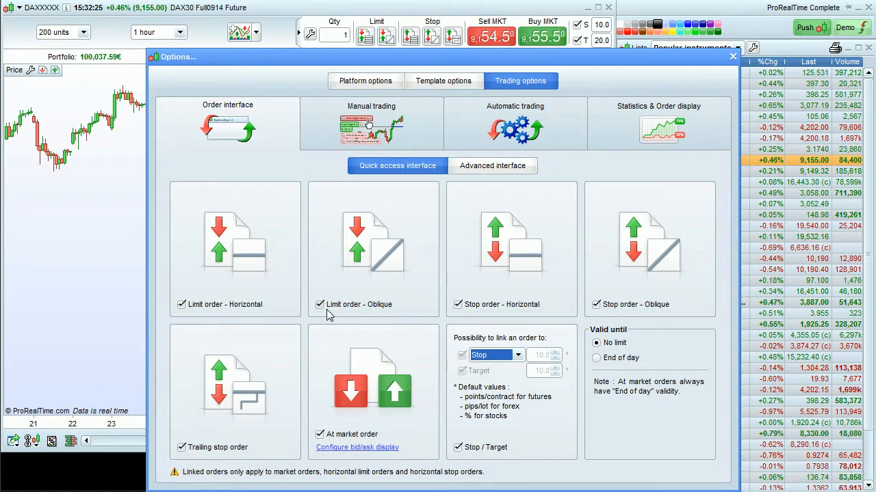
mouse_move(320, 313)
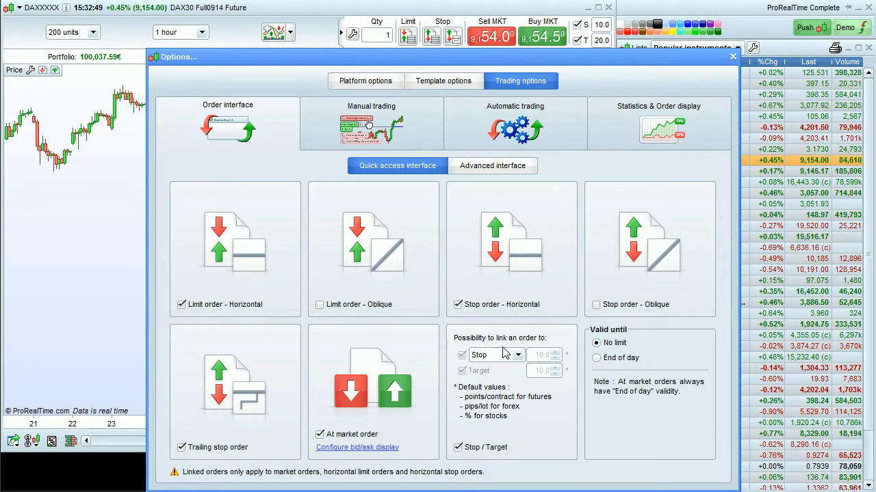
Set 'Possibility to link an order to' to Trailing Stop
left_click(516, 356)
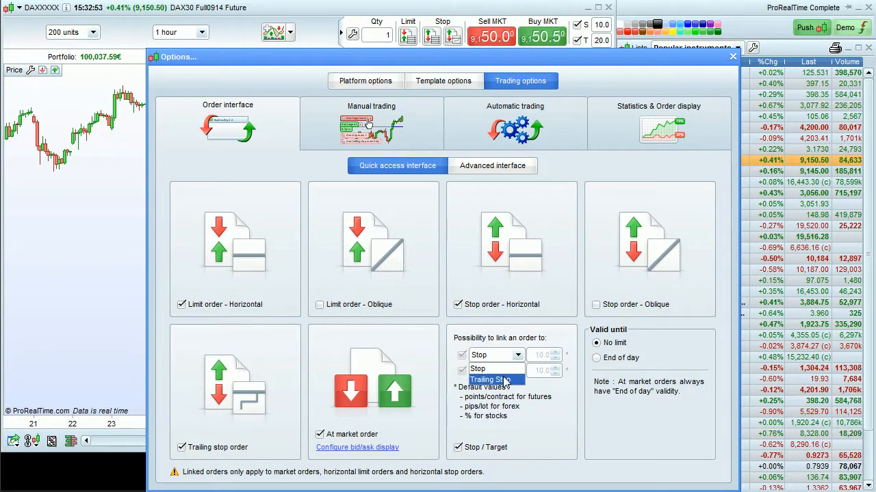
left_click(490, 379)
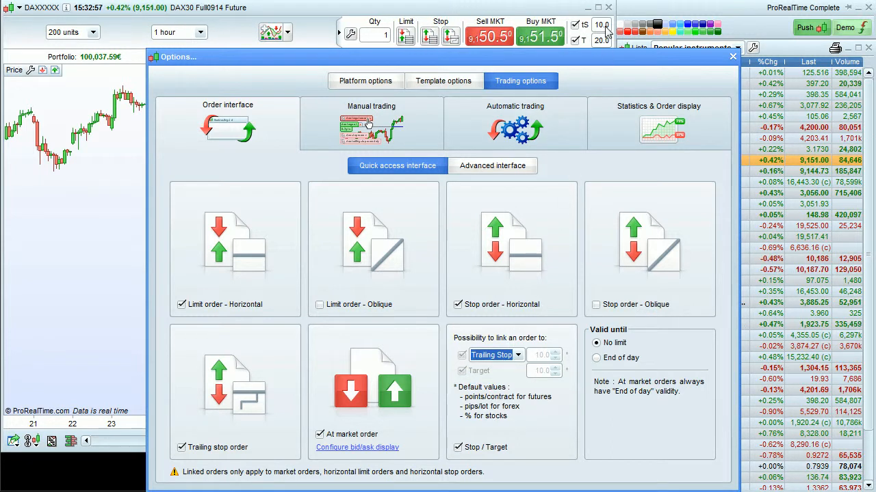
mouse_move(575, 30)
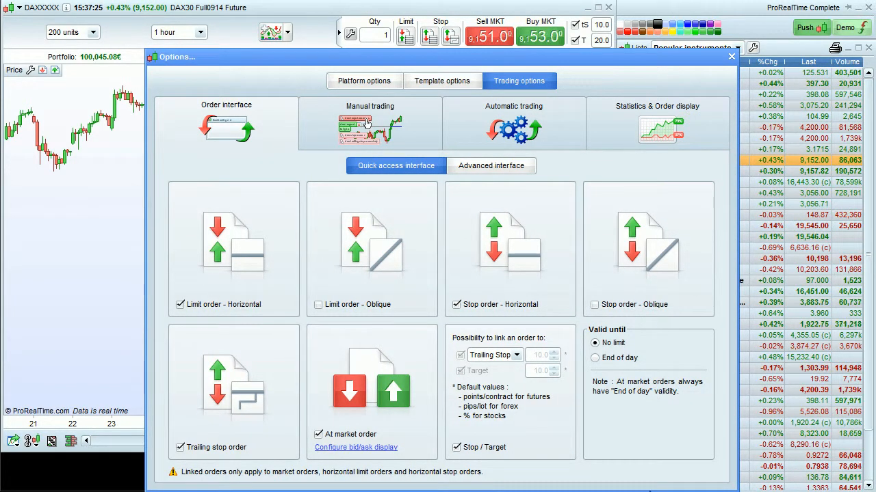
left_click(659, 129)
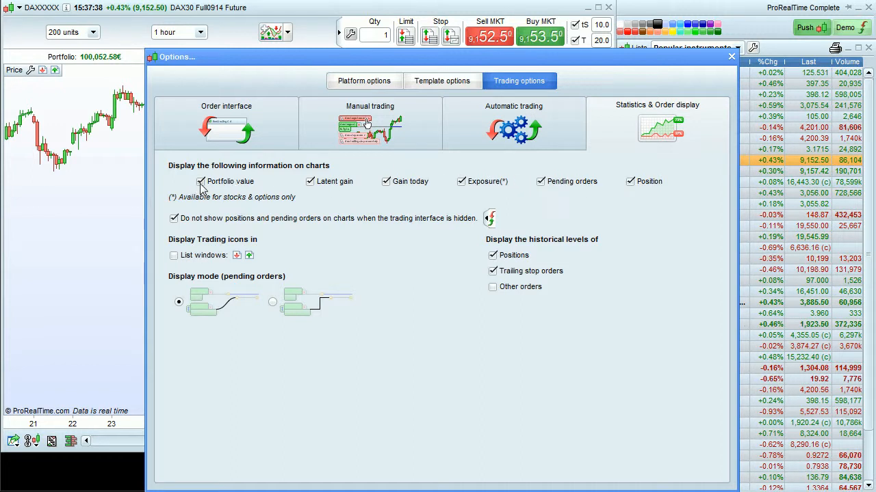
Toggle Portfolio value off and back on so charts keep showing it
left_click(200, 181)
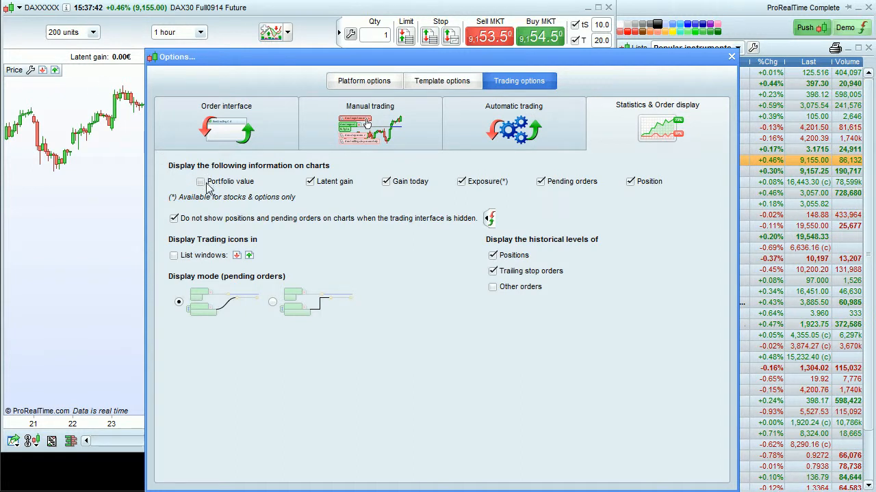
left_click(200, 181)
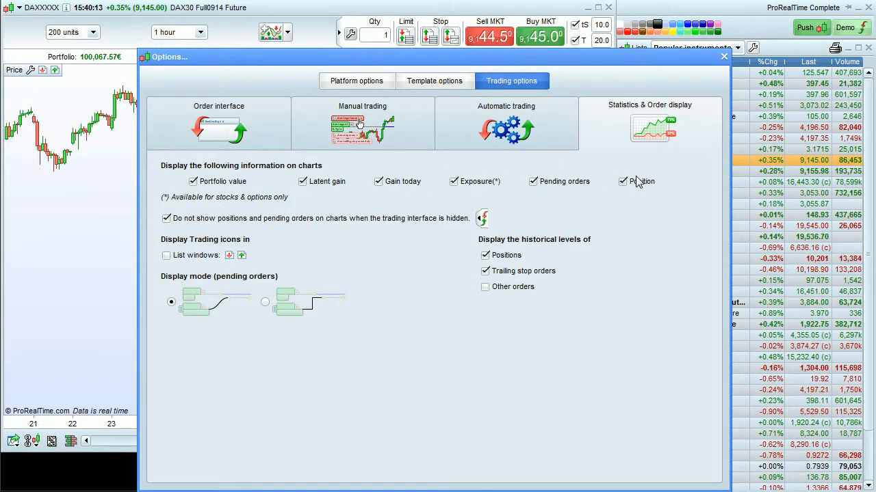
Enable trading icons in List windows, with latent gain shown beside portfolio value
left_click(623, 181)
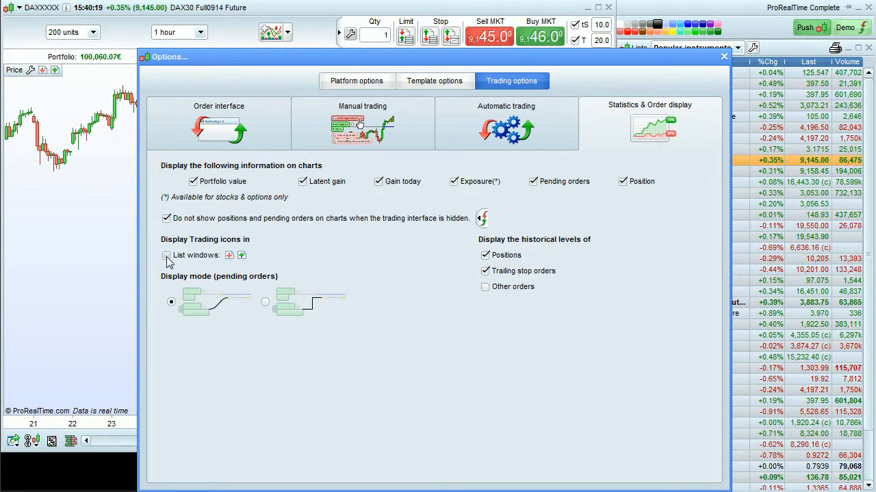
left_click(167, 256)
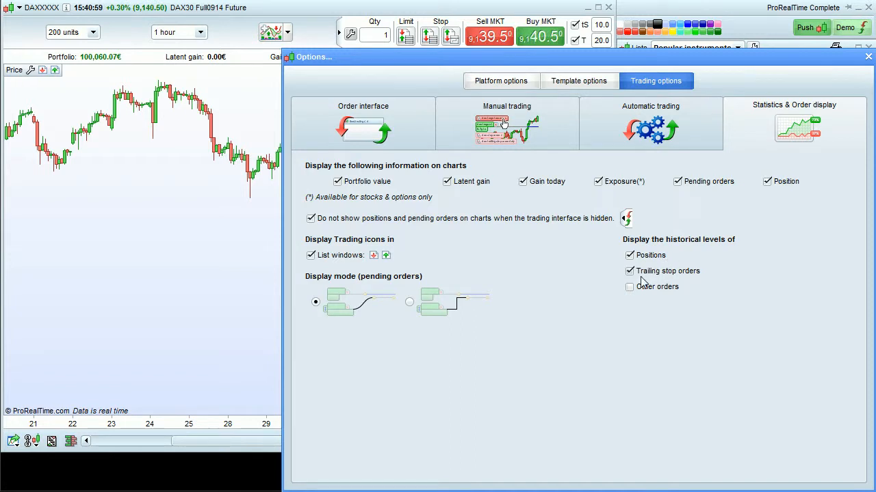
mouse_move(650, 282)
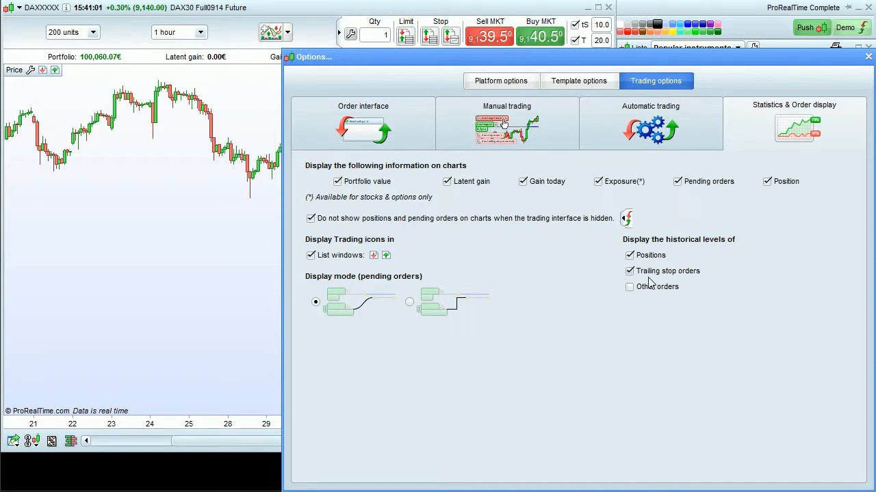